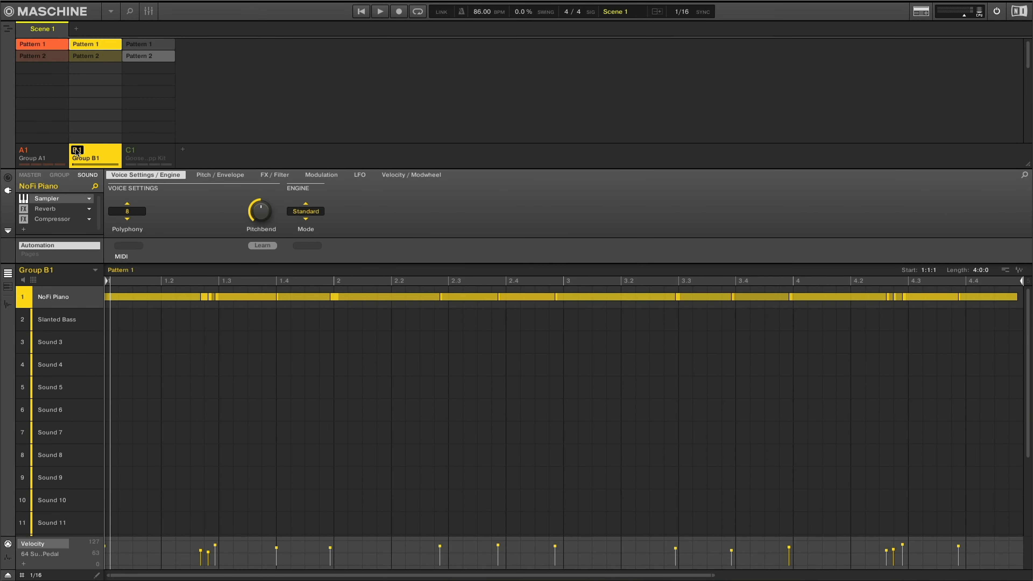
Start transport playback to audition Group B1's NoFi Piano Pattern 1.
click(380, 12)
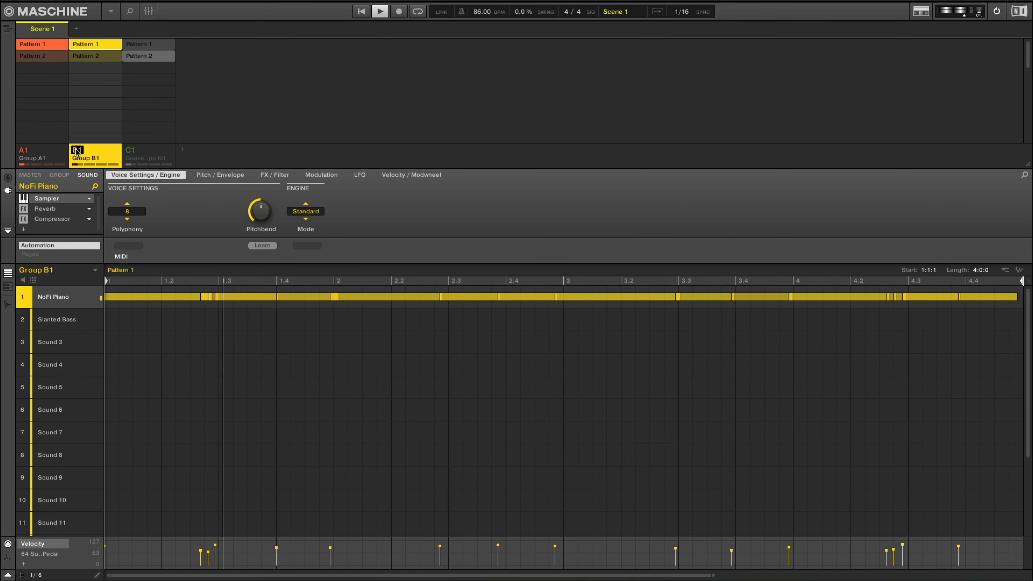